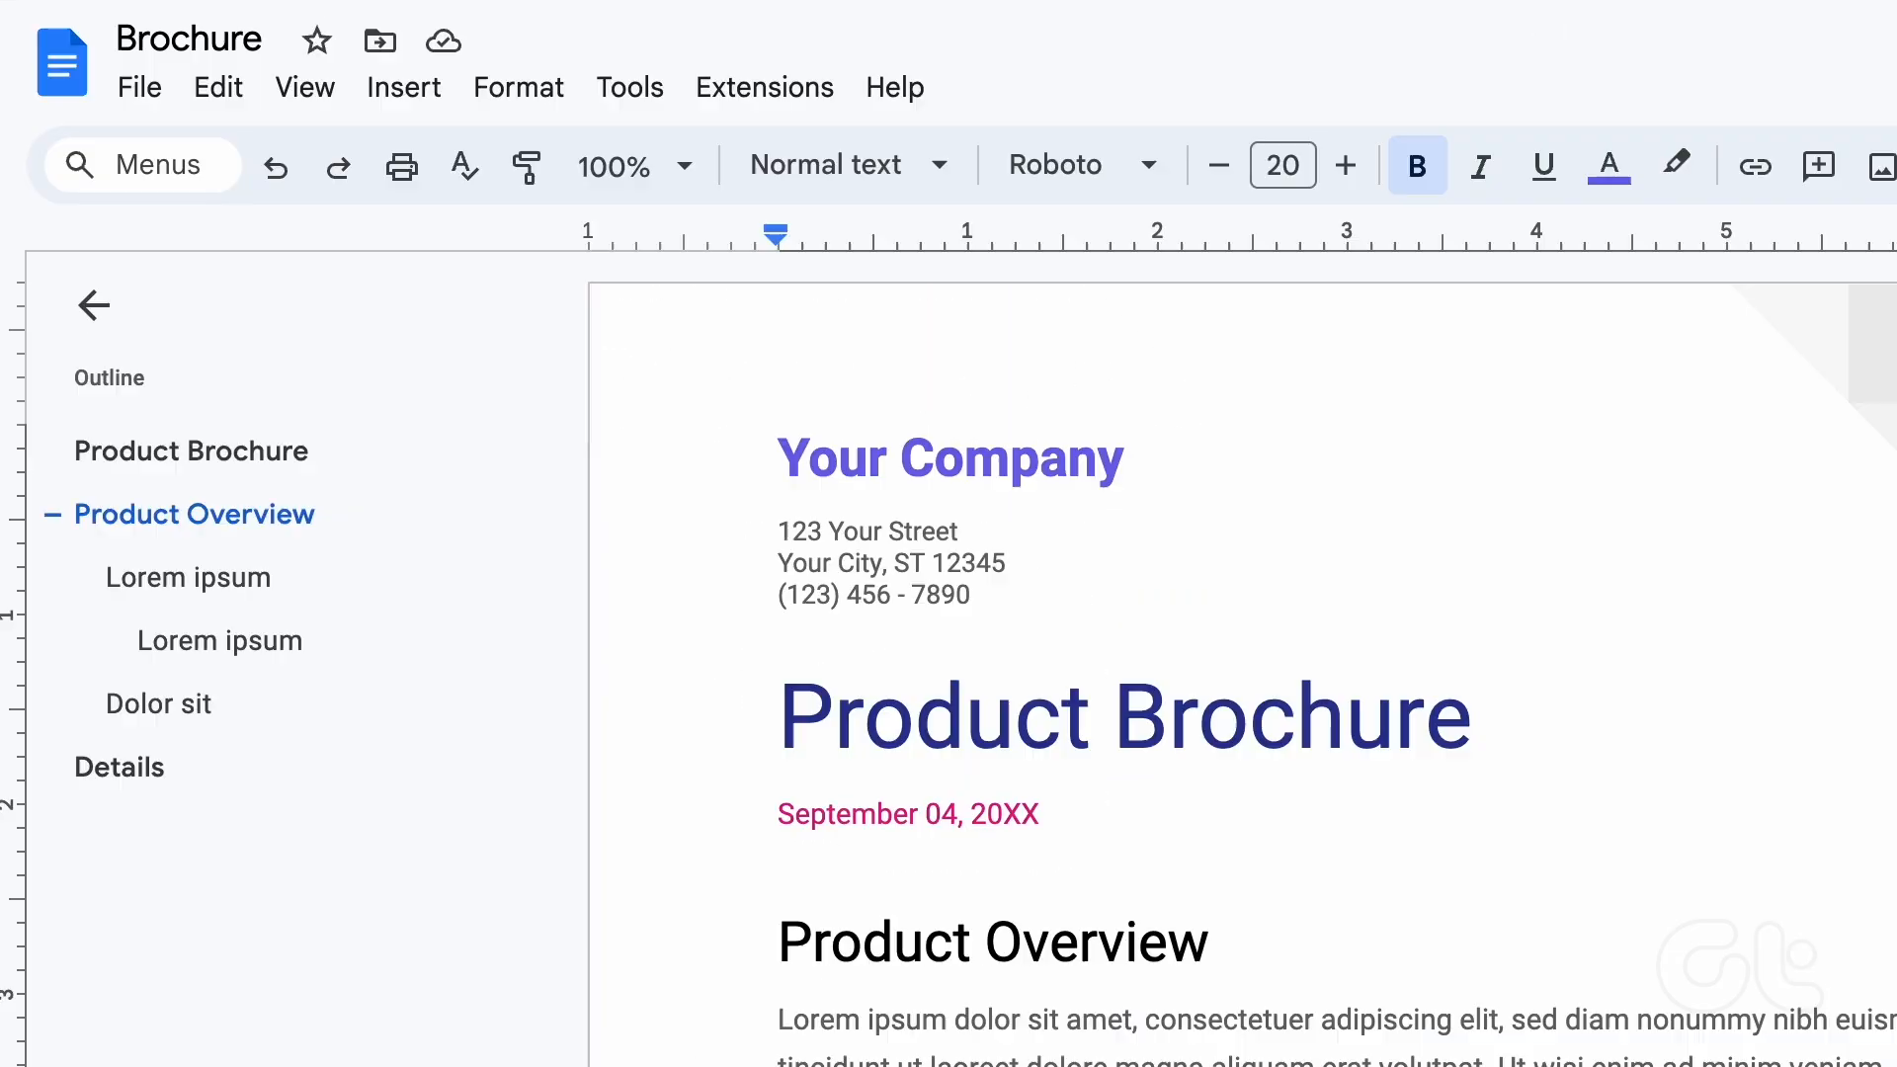
# Step: Open Line numbers from the Tools menu for the brochure
pyautogui.click(628, 86)
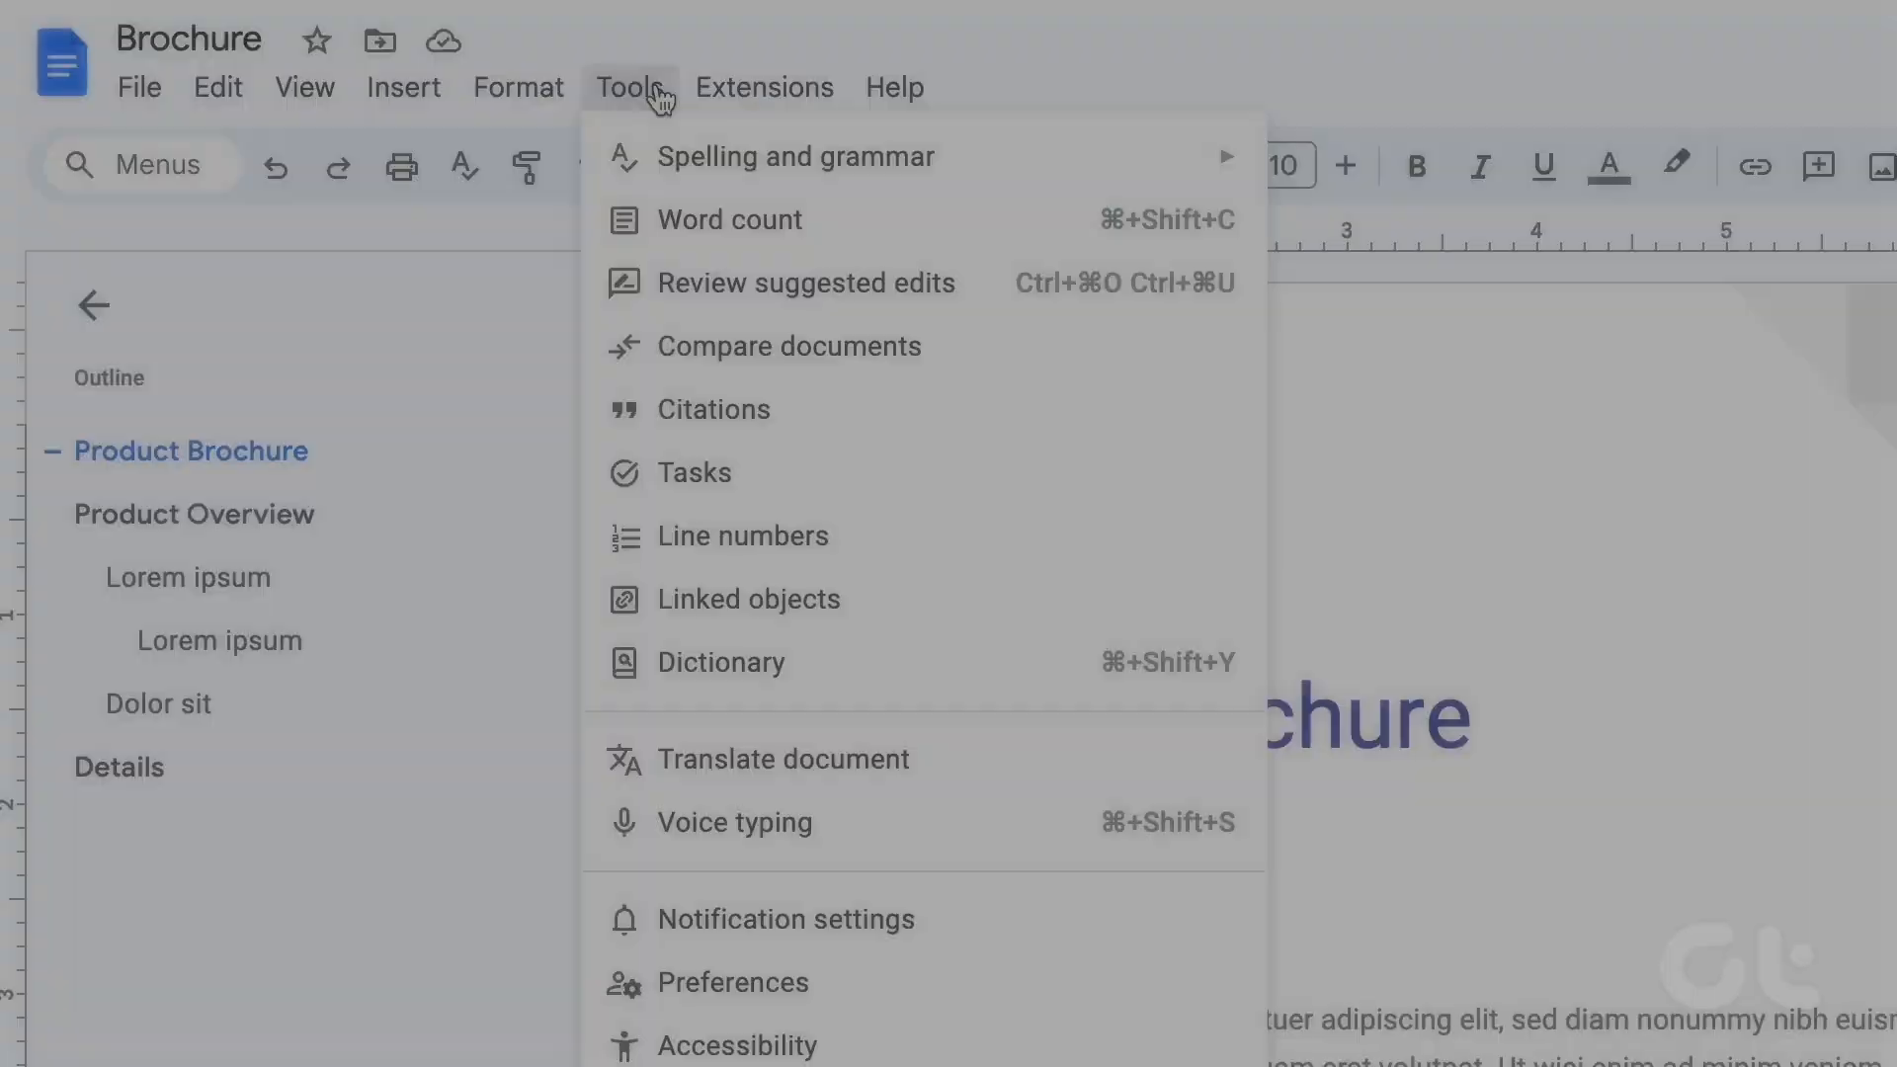
pyautogui.moveTo(720, 481)
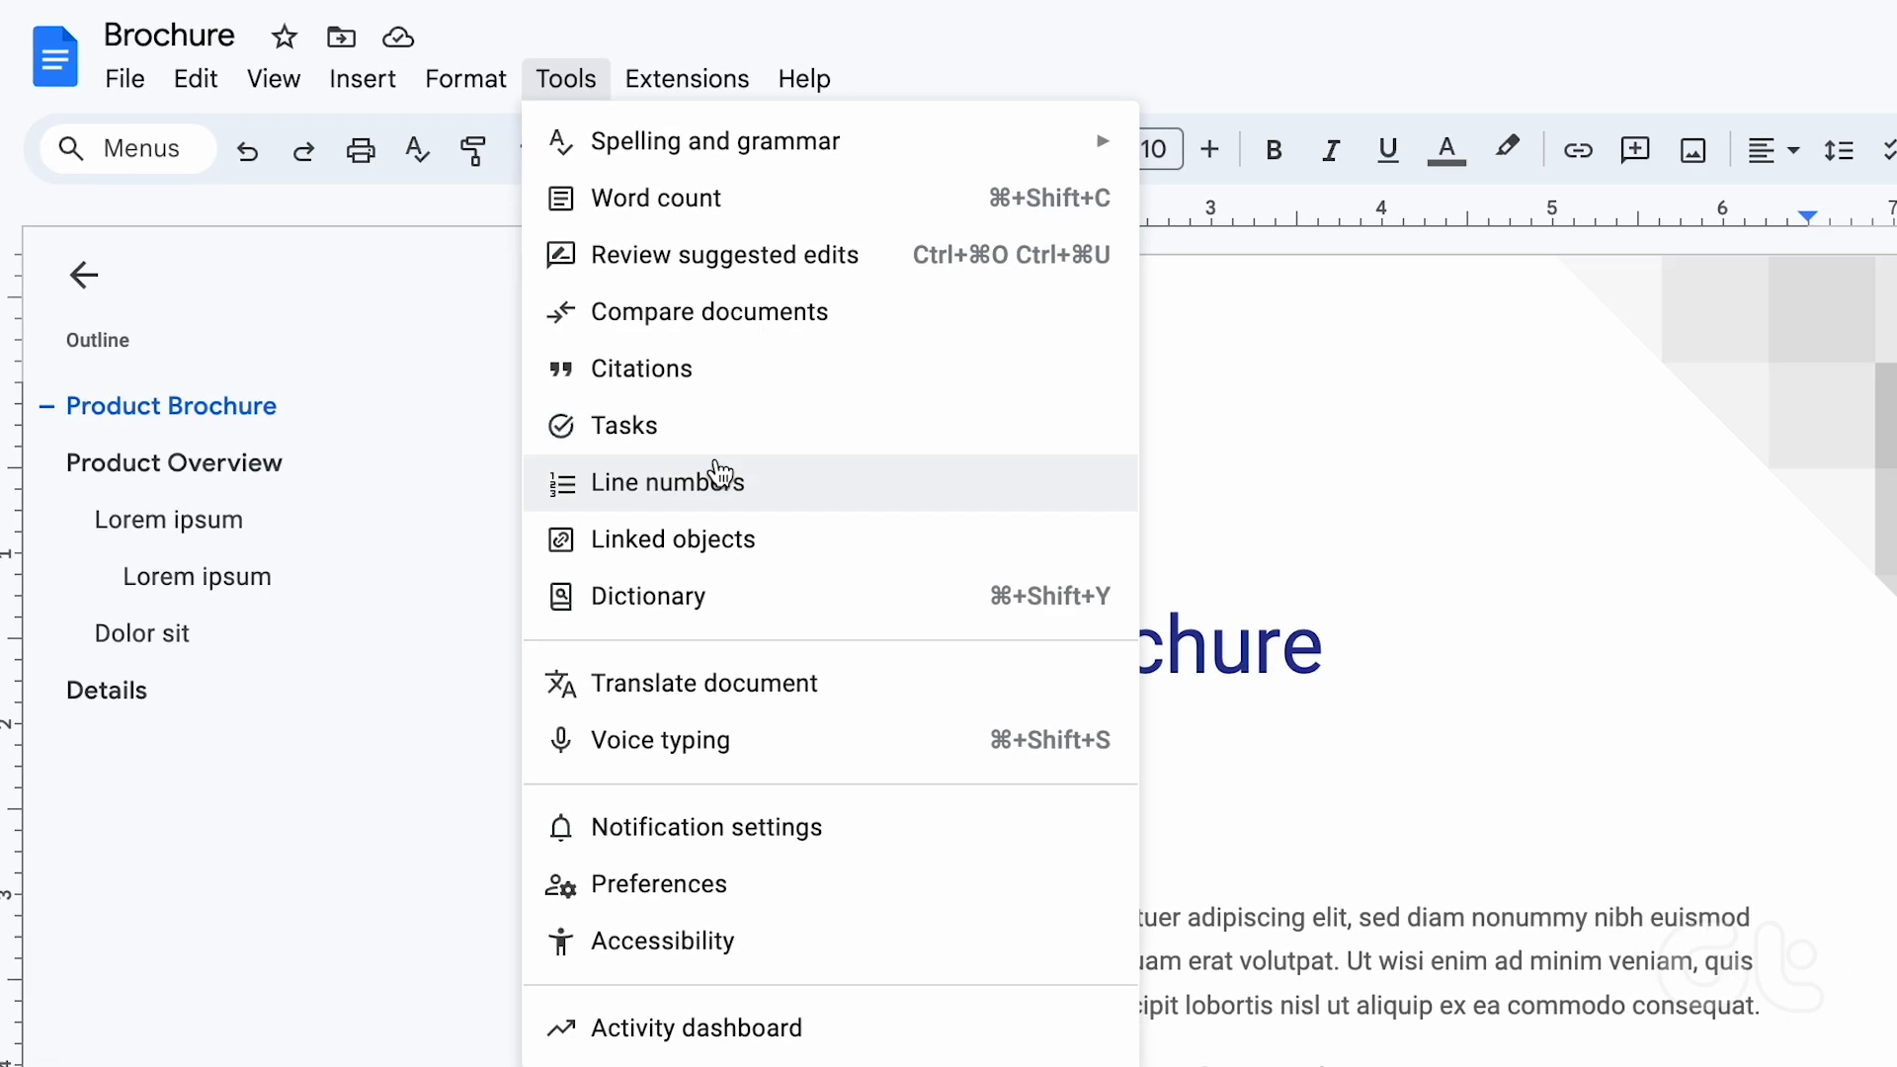
pyautogui.click(666, 481)
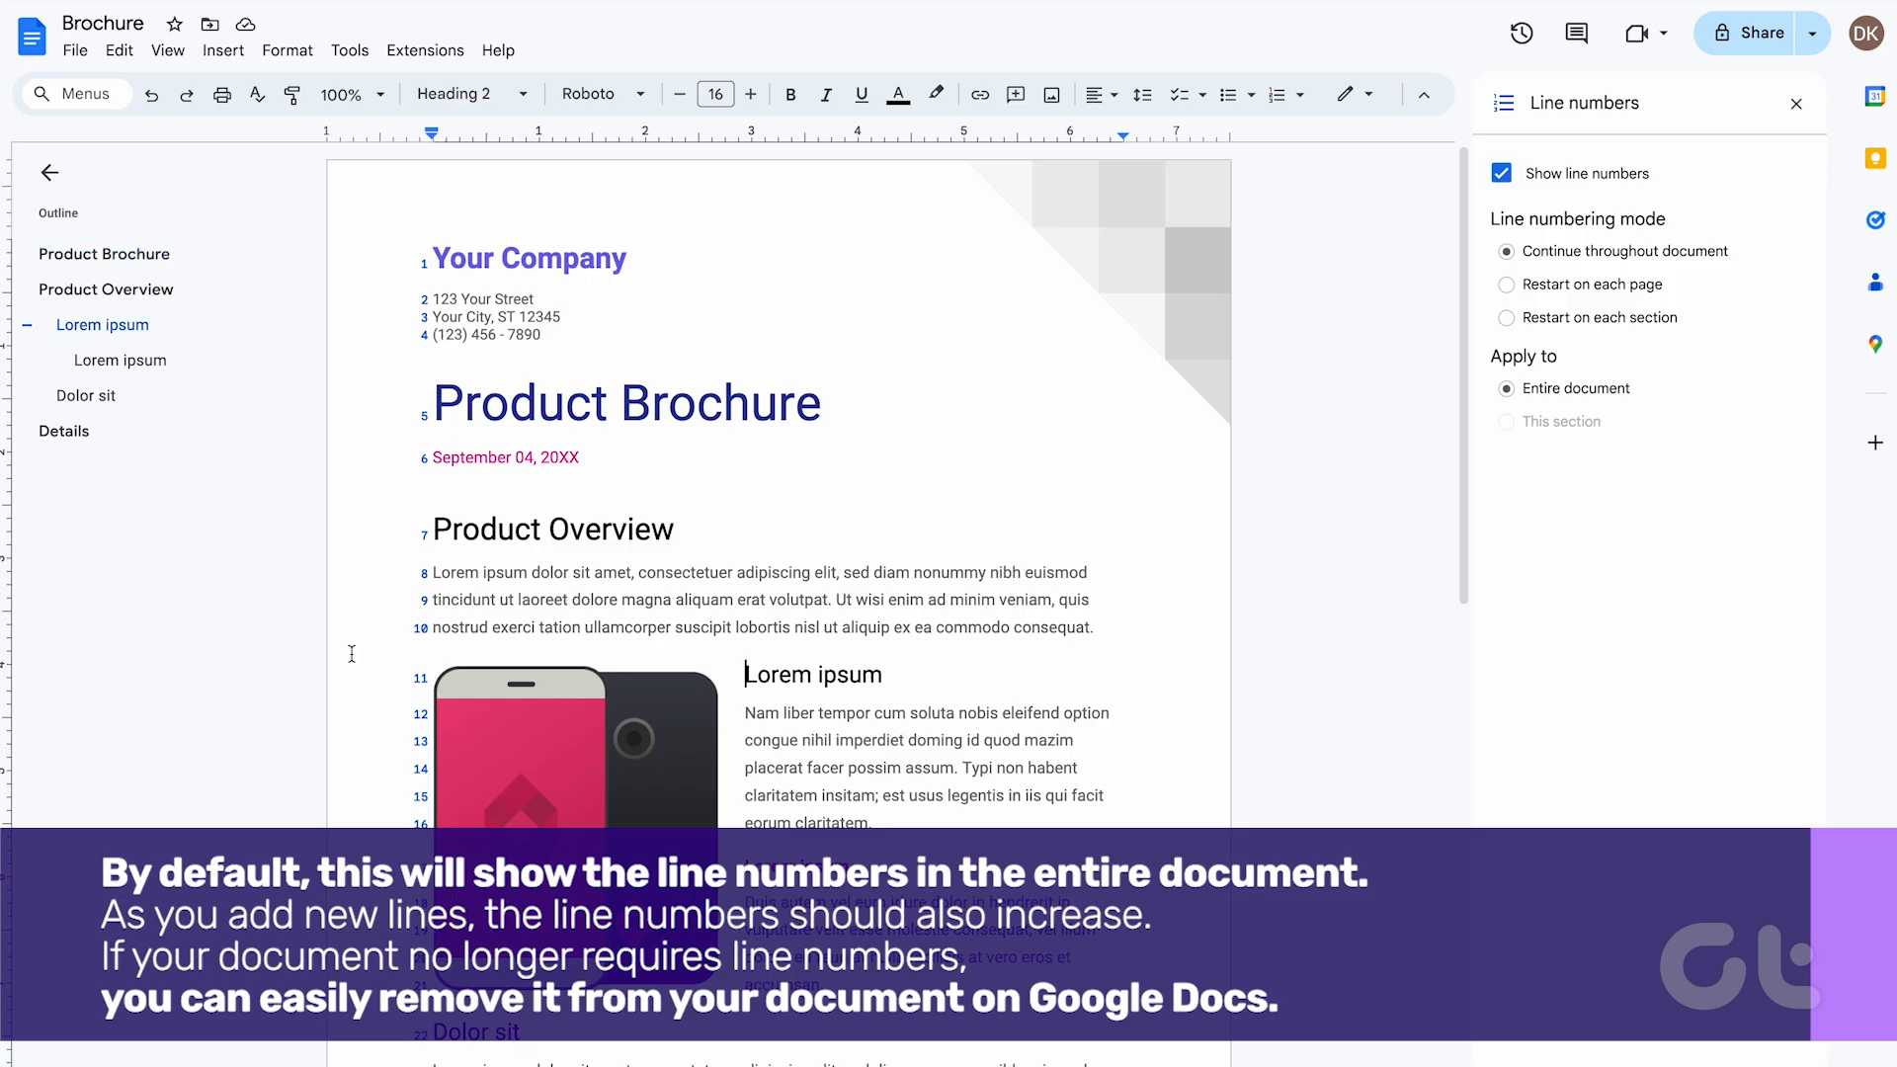
# Step: Show continuous line numbering across the whole brochure, running to line 38
pyautogui.scroll(-3)
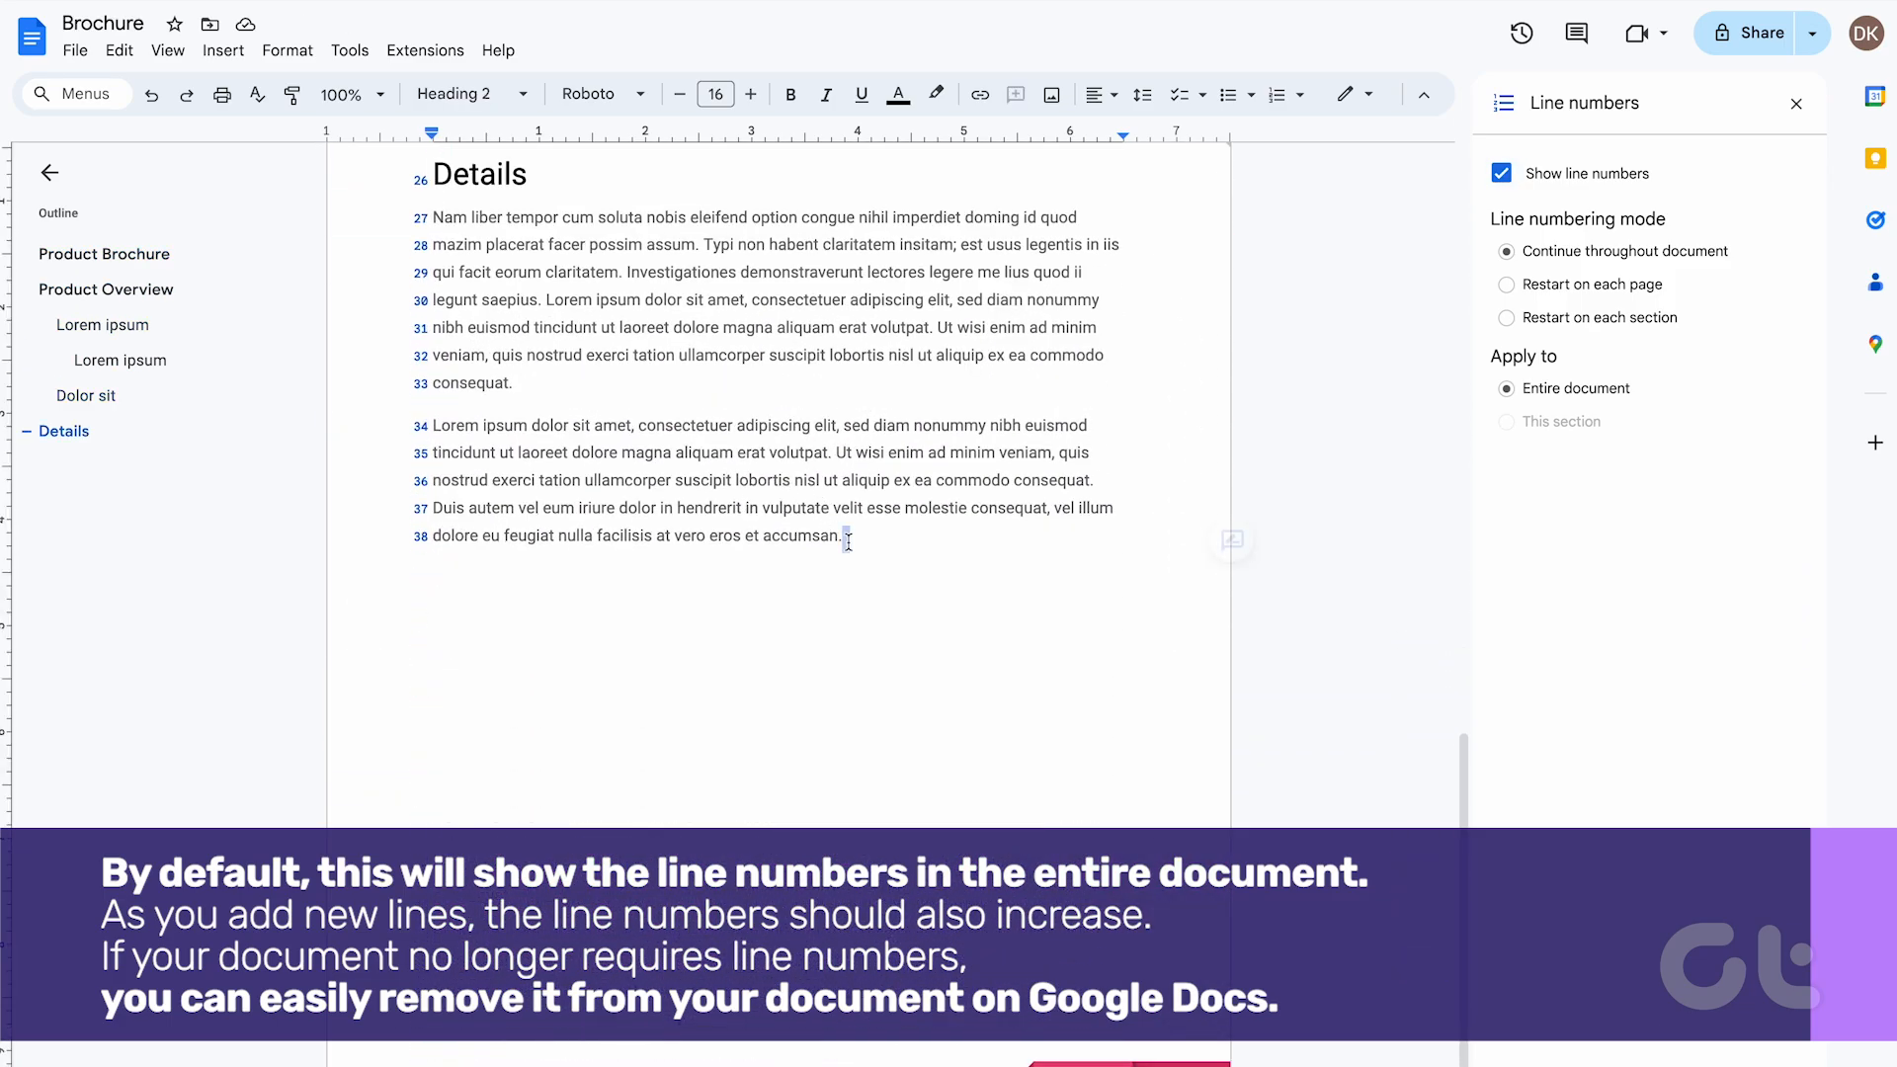
pyautogui.press('enter')
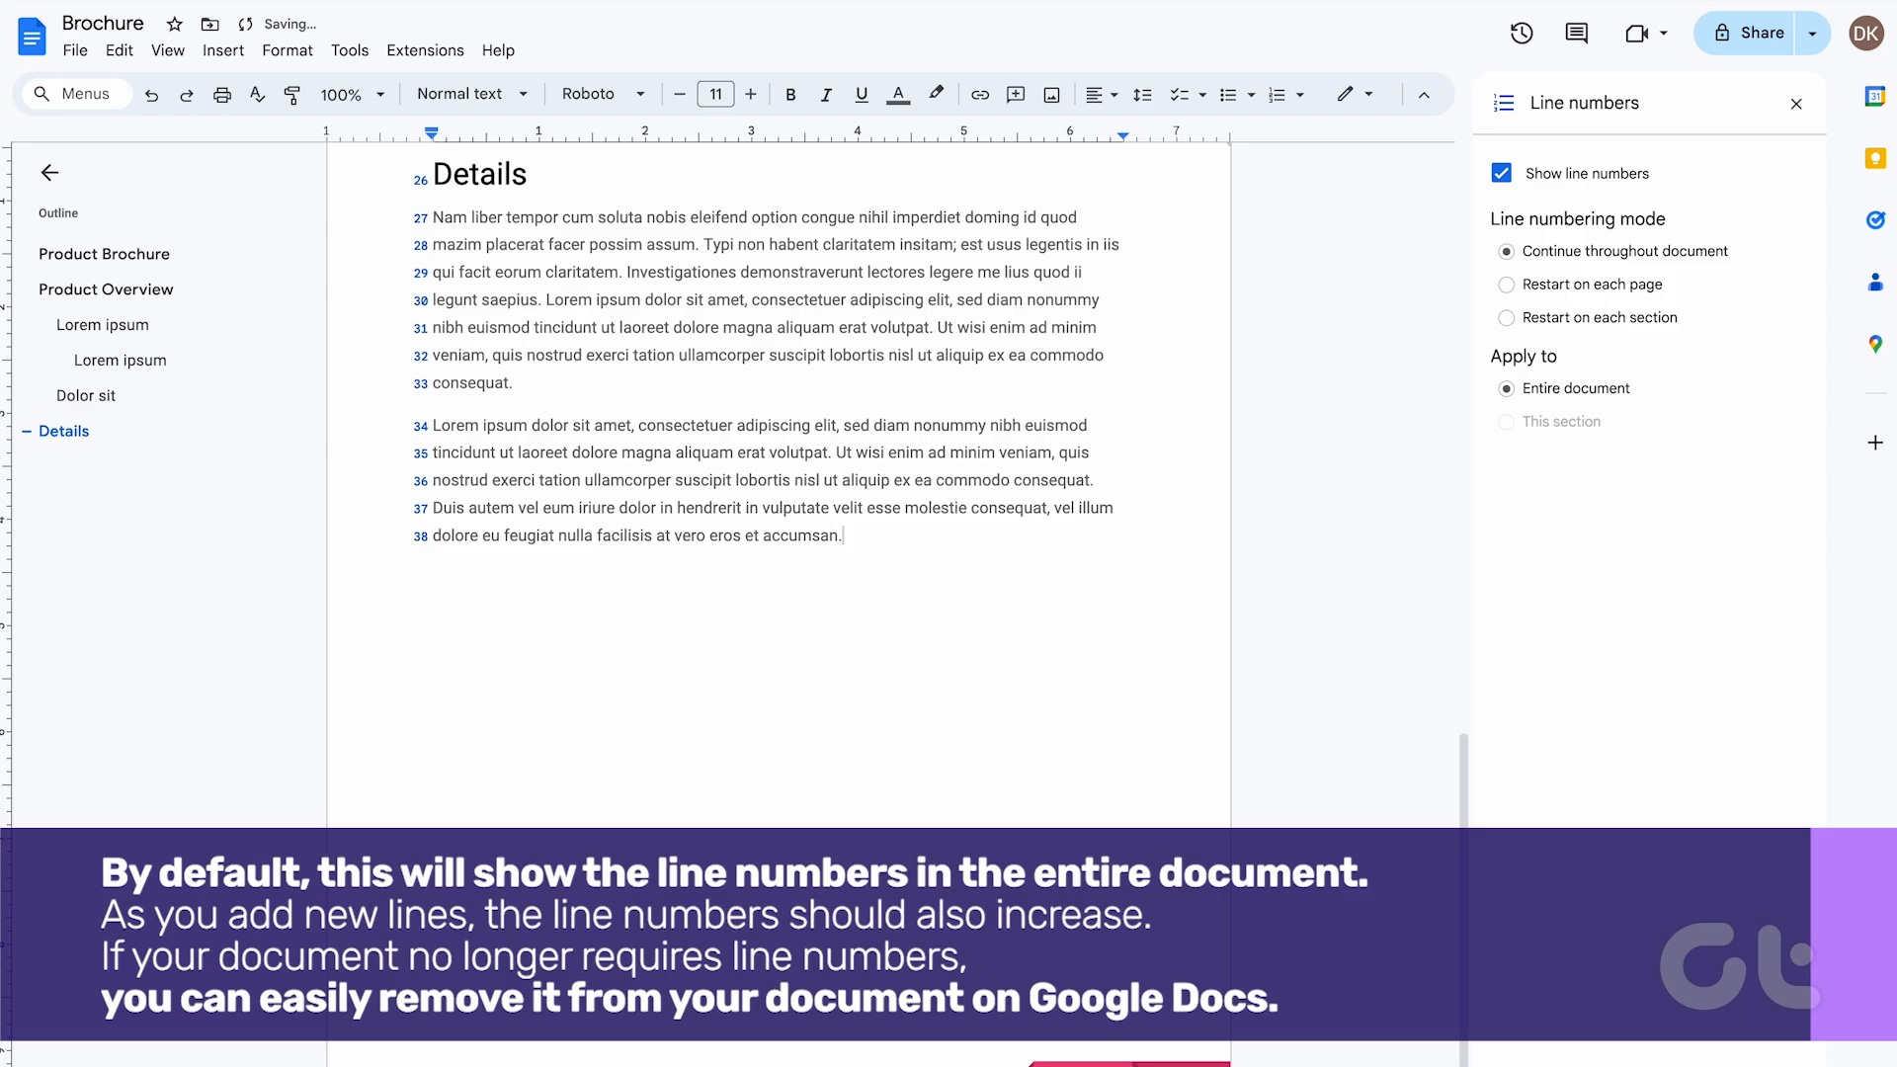
pyautogui.click(350, 50)
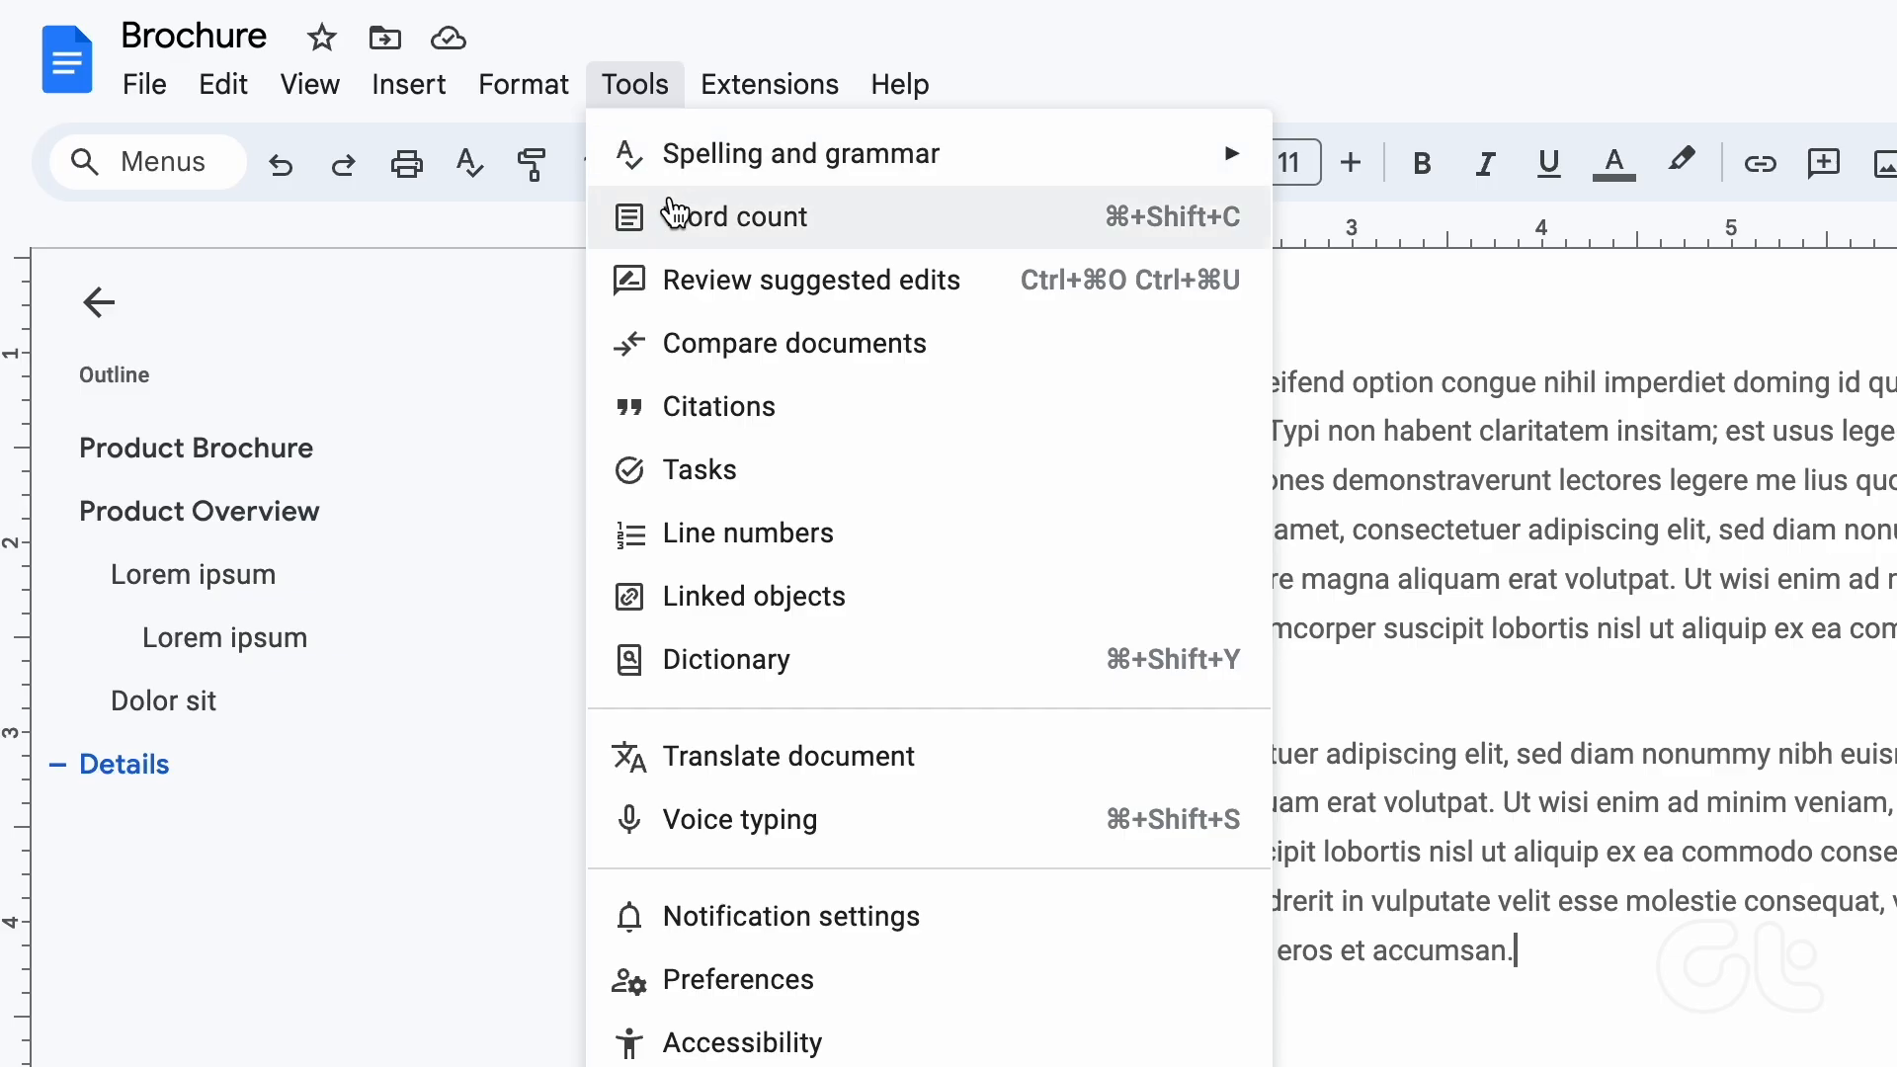
# Step: Reopen the Line numbers sidebar with continuous numbering still showing
pyautogui.click(749, 533)
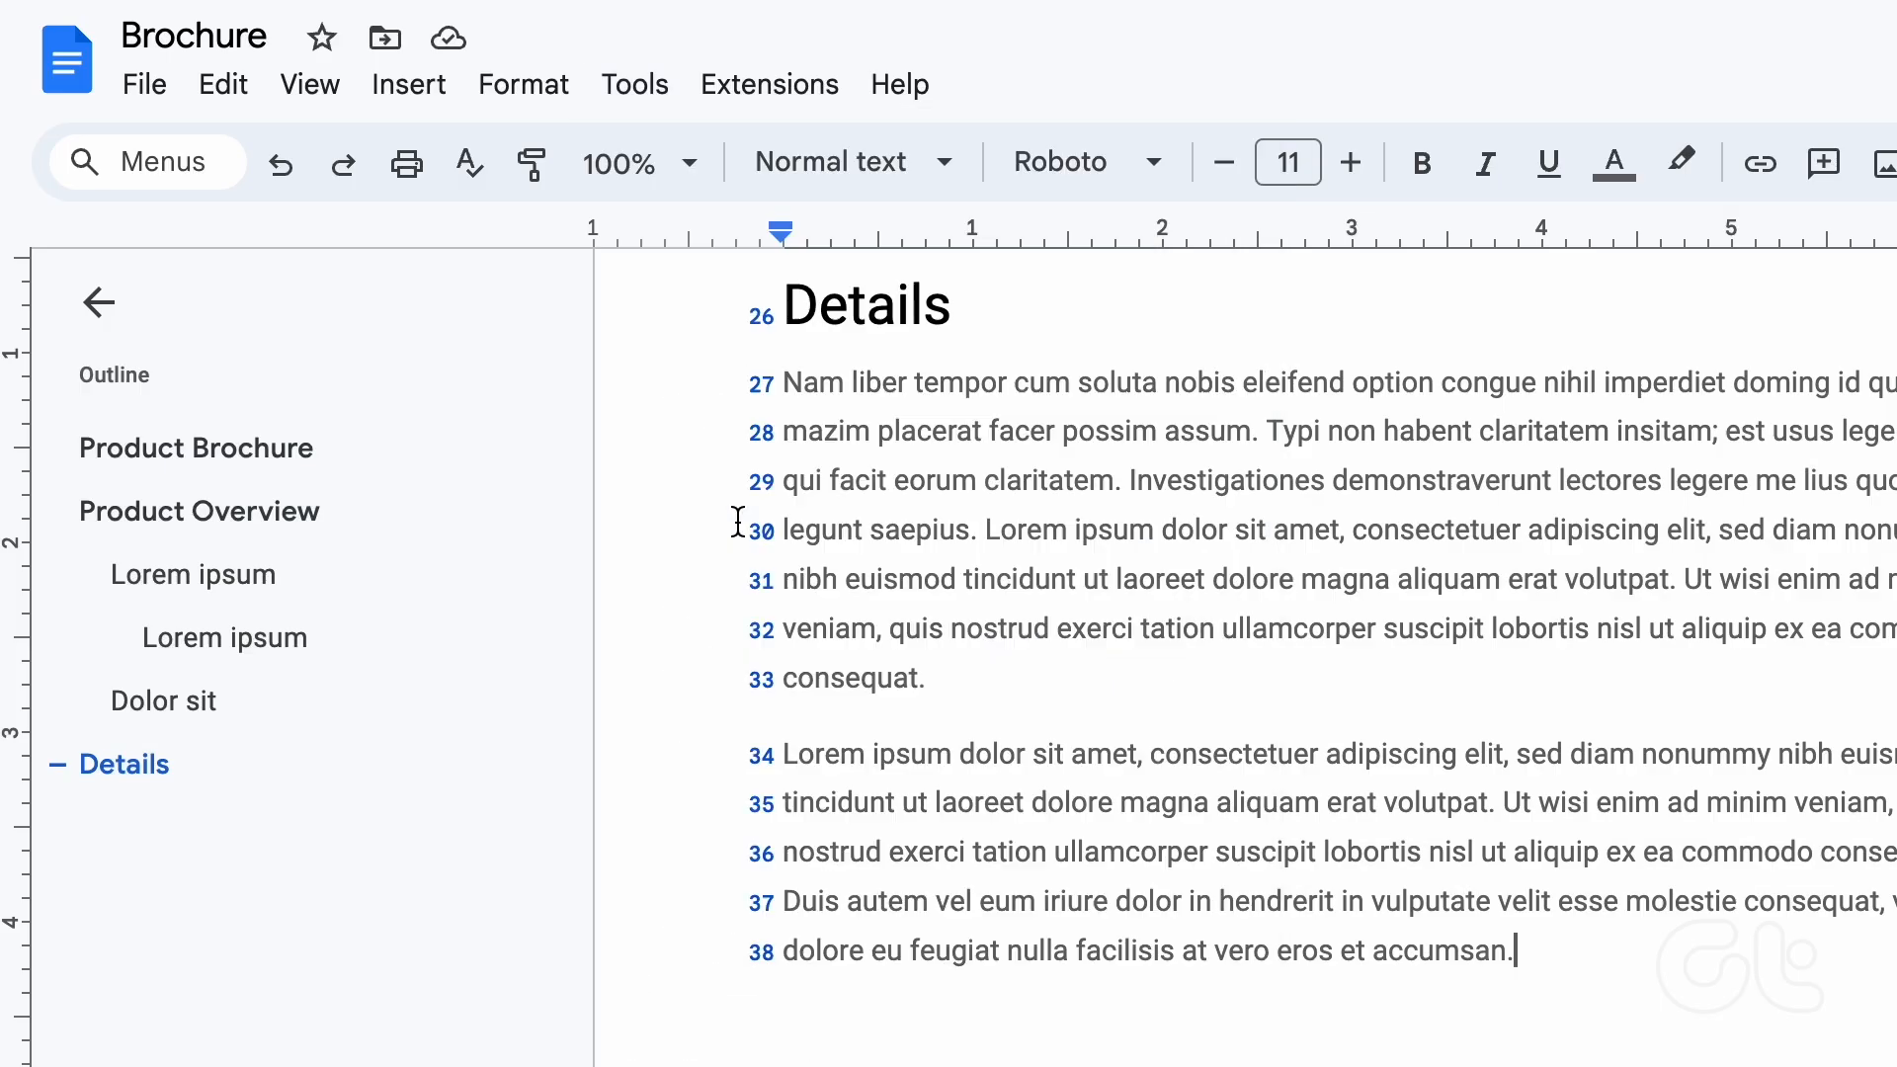